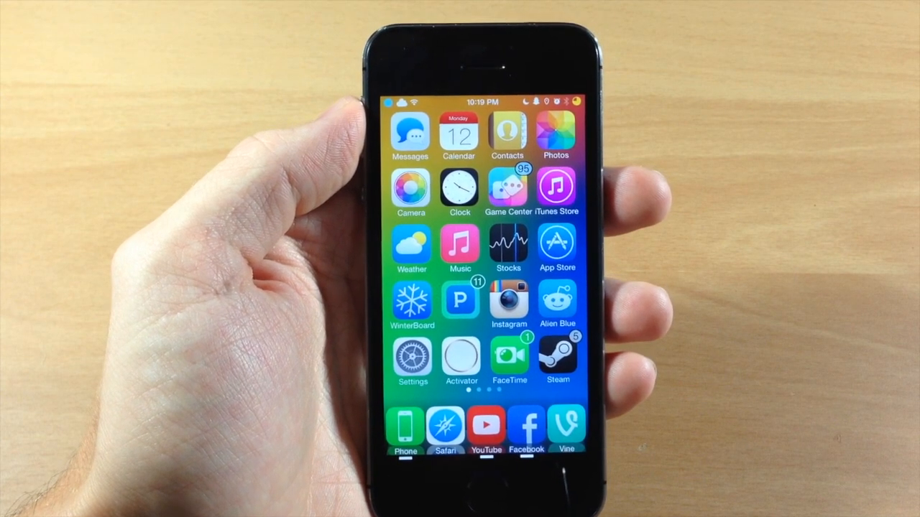
Go to the Cellular page with Cellular Data and LTE on, Data Roaming off.
click(411, 363)
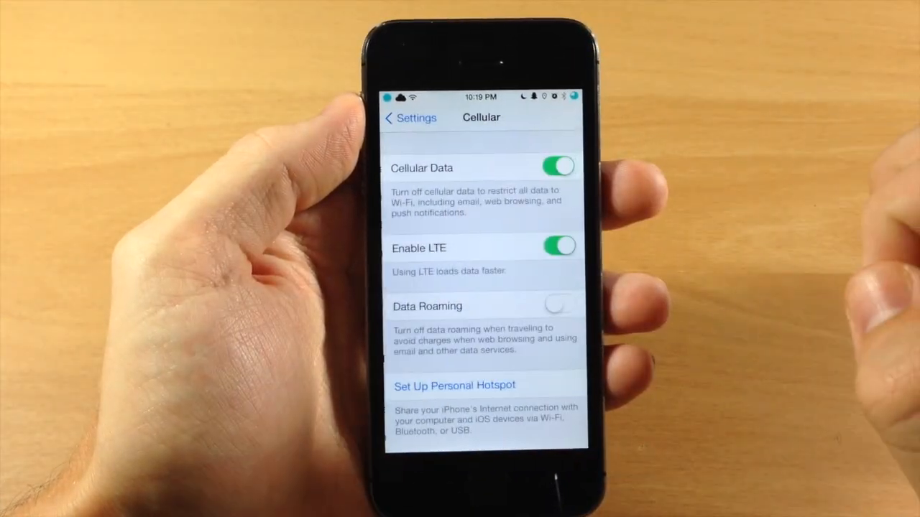
scroll(down, 3)
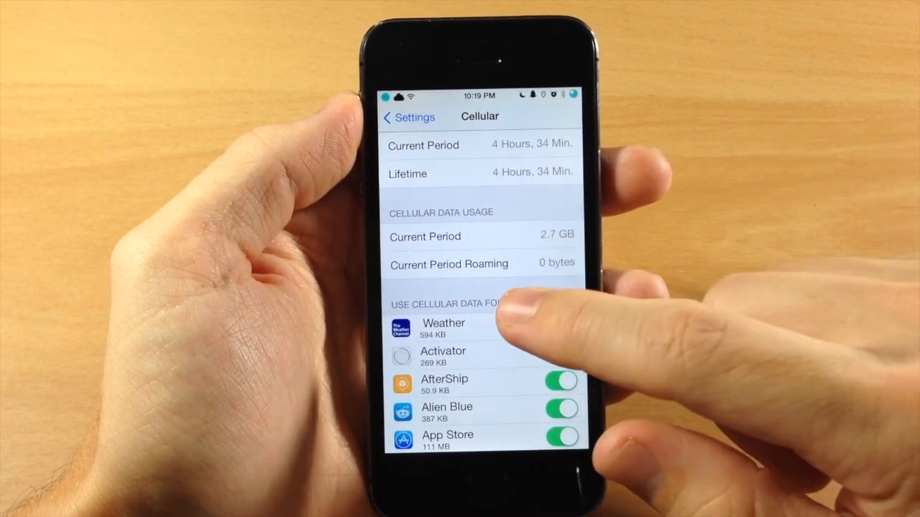
scroll(down, 3)
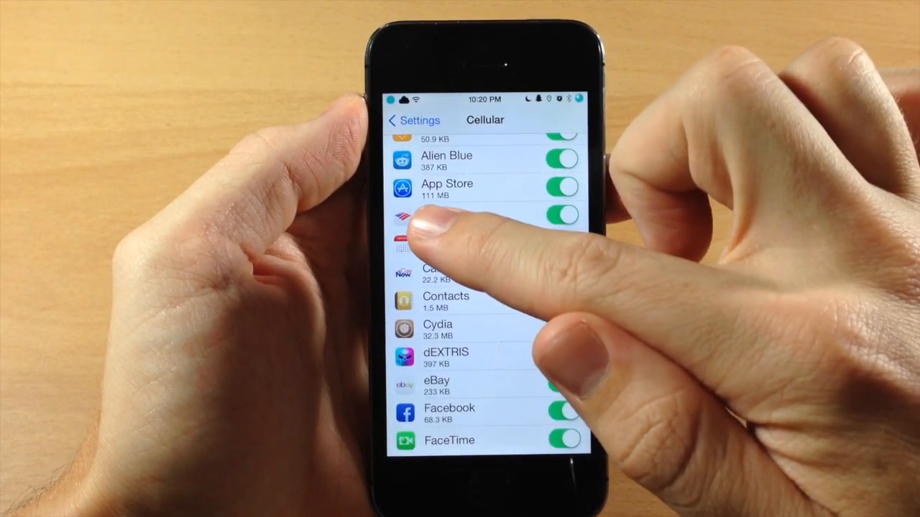
scroll(down, 3)
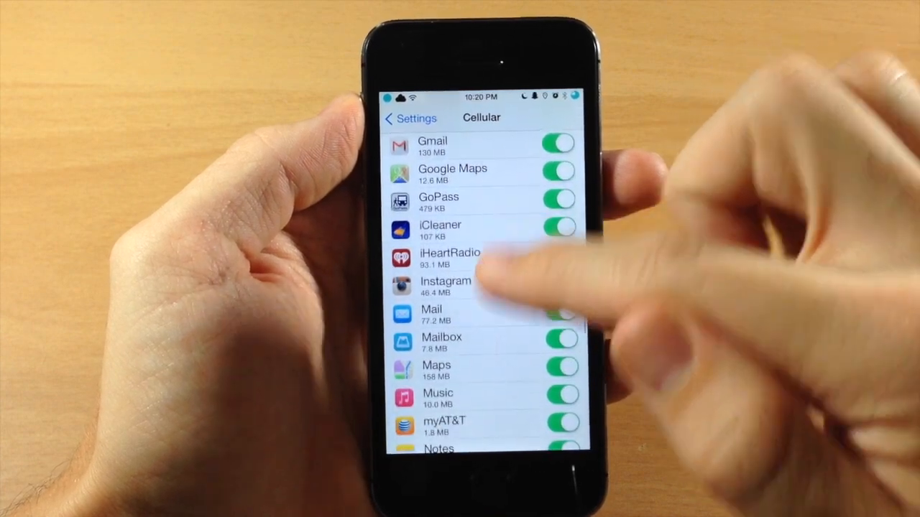
scroll(down, 3)
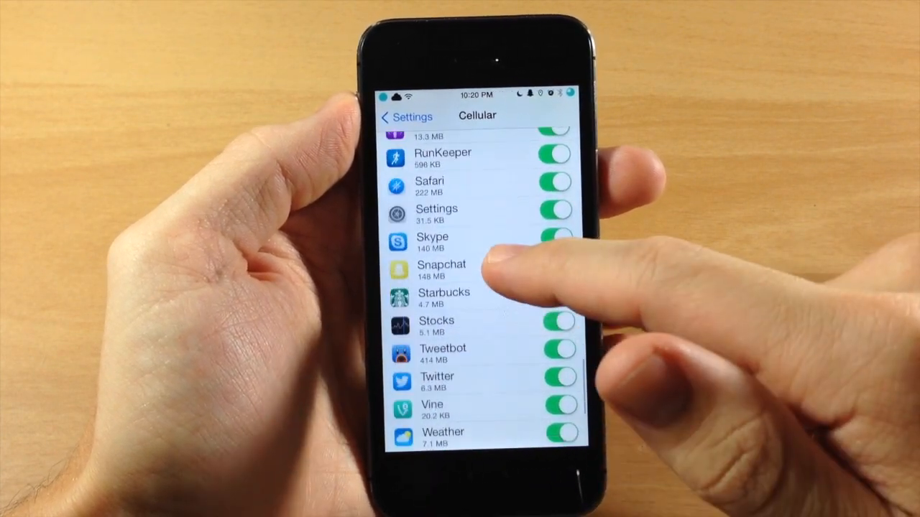
scroll(up, 3)
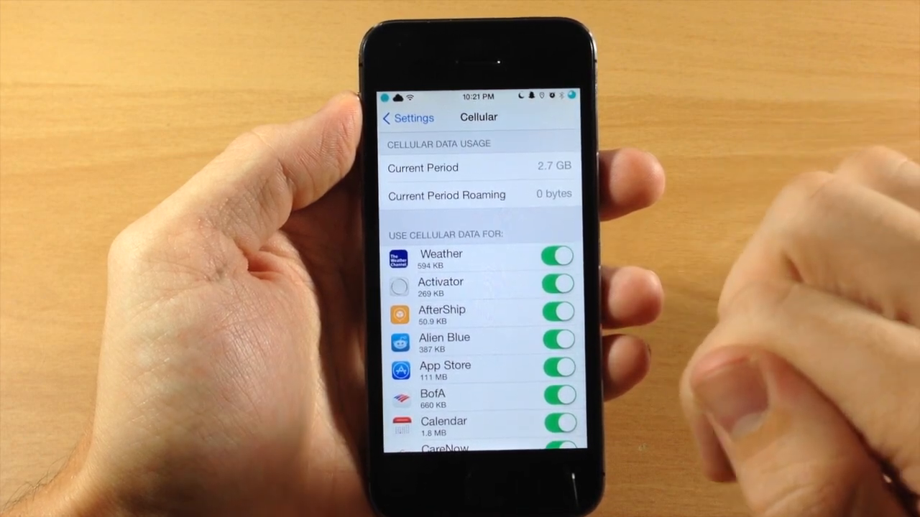
click(558, 257)
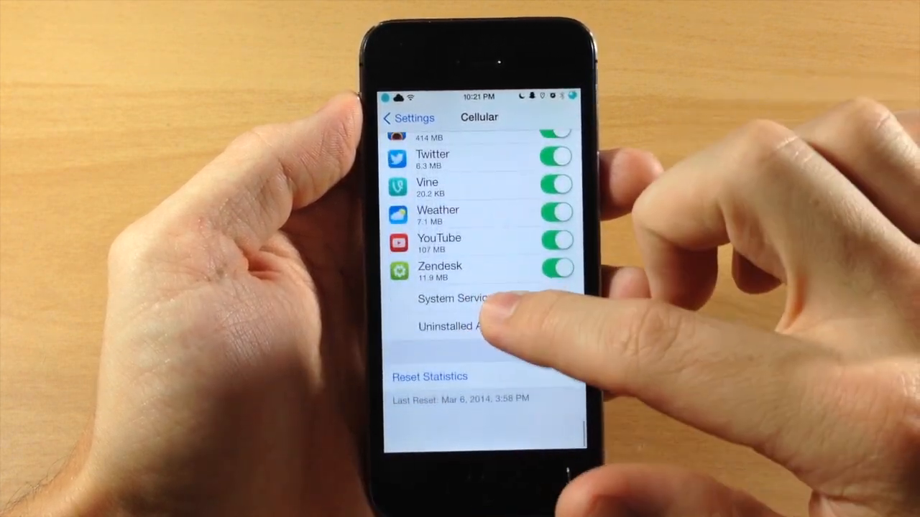
scroll(up, 3)
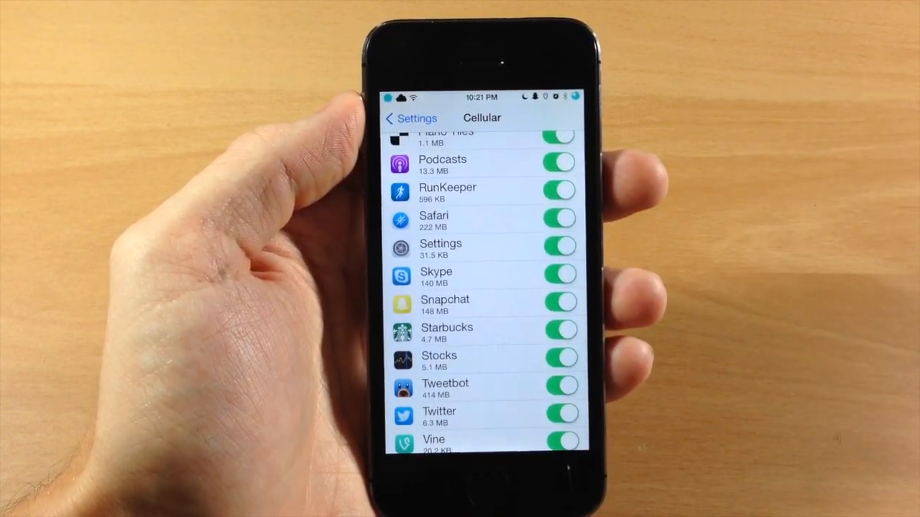
scroll(down, 3)
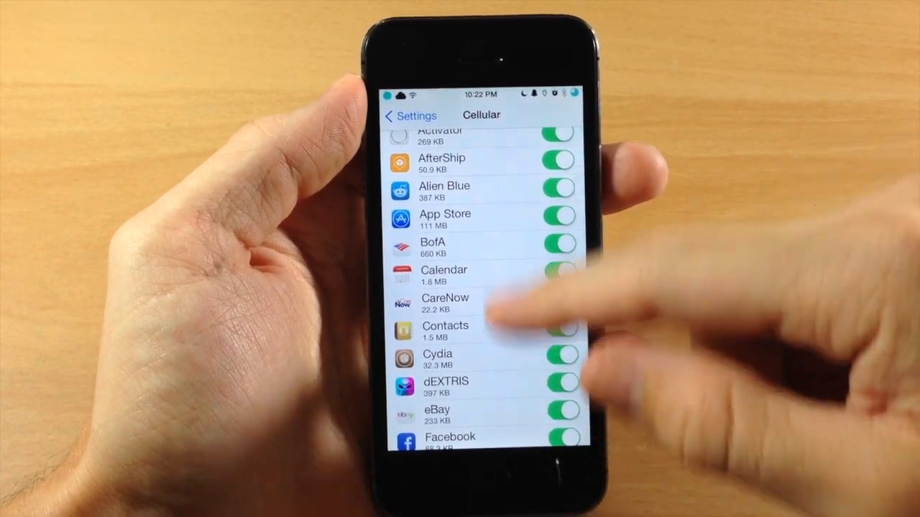
scroll(up, 3)
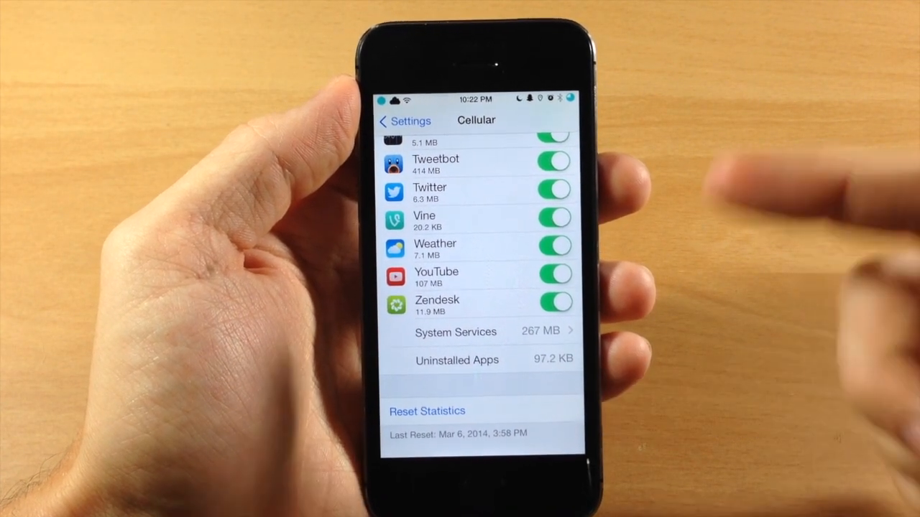
scroll(up, 3)
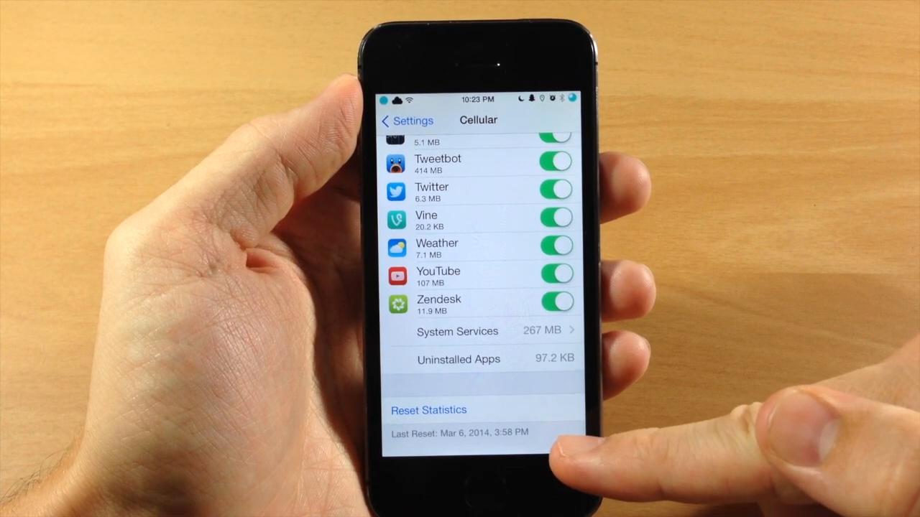
scroll(up, 3)
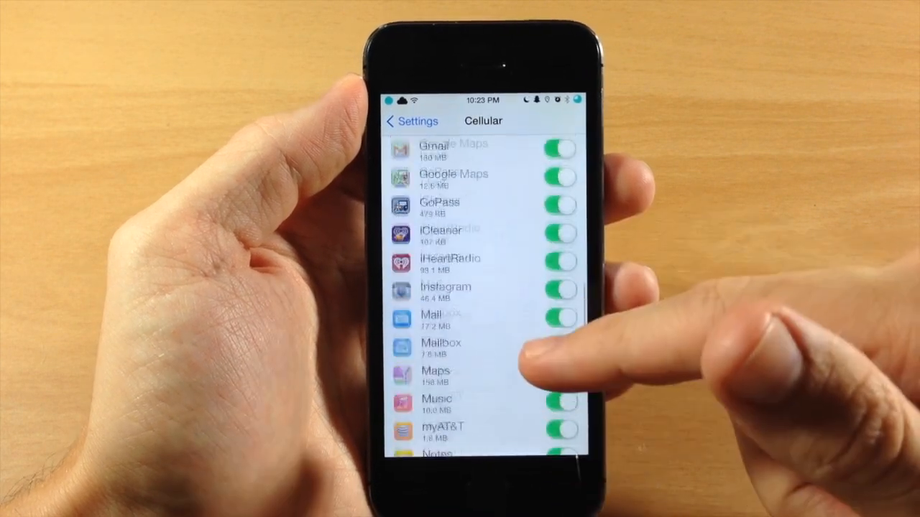
scroll(down, 3)
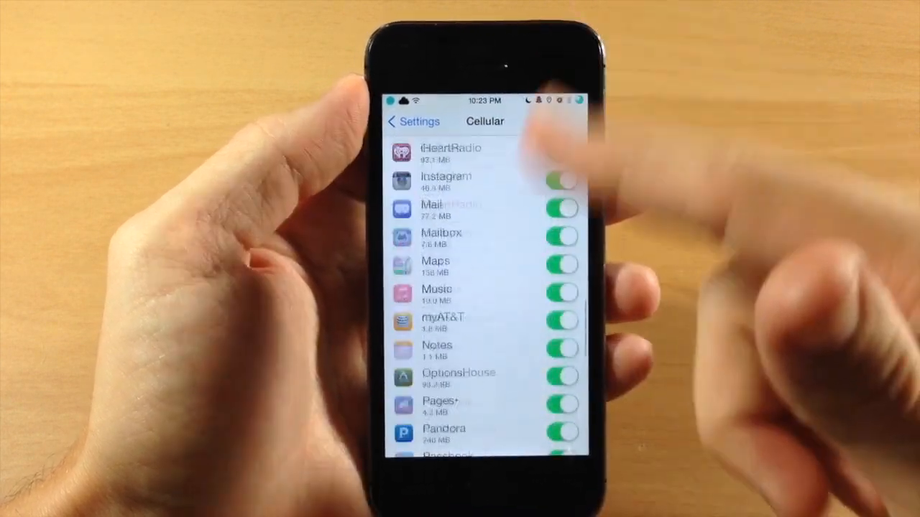